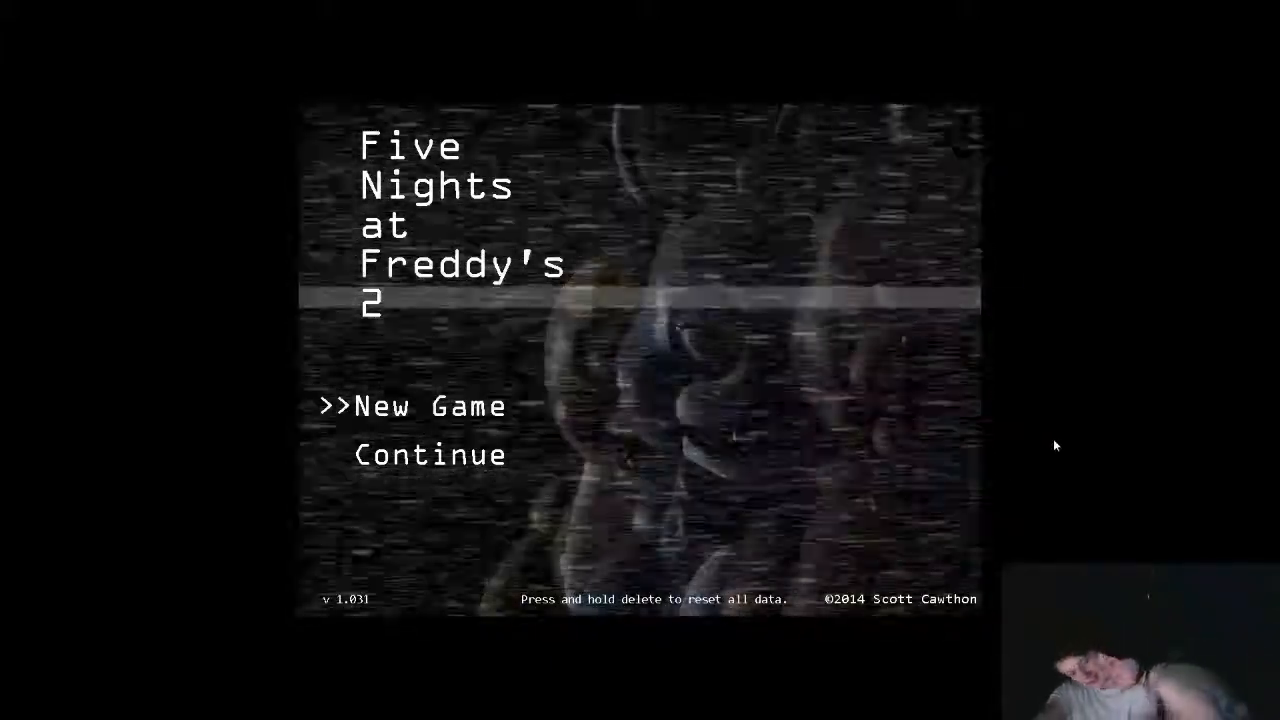
pyautogui.moveTo(997, 476)
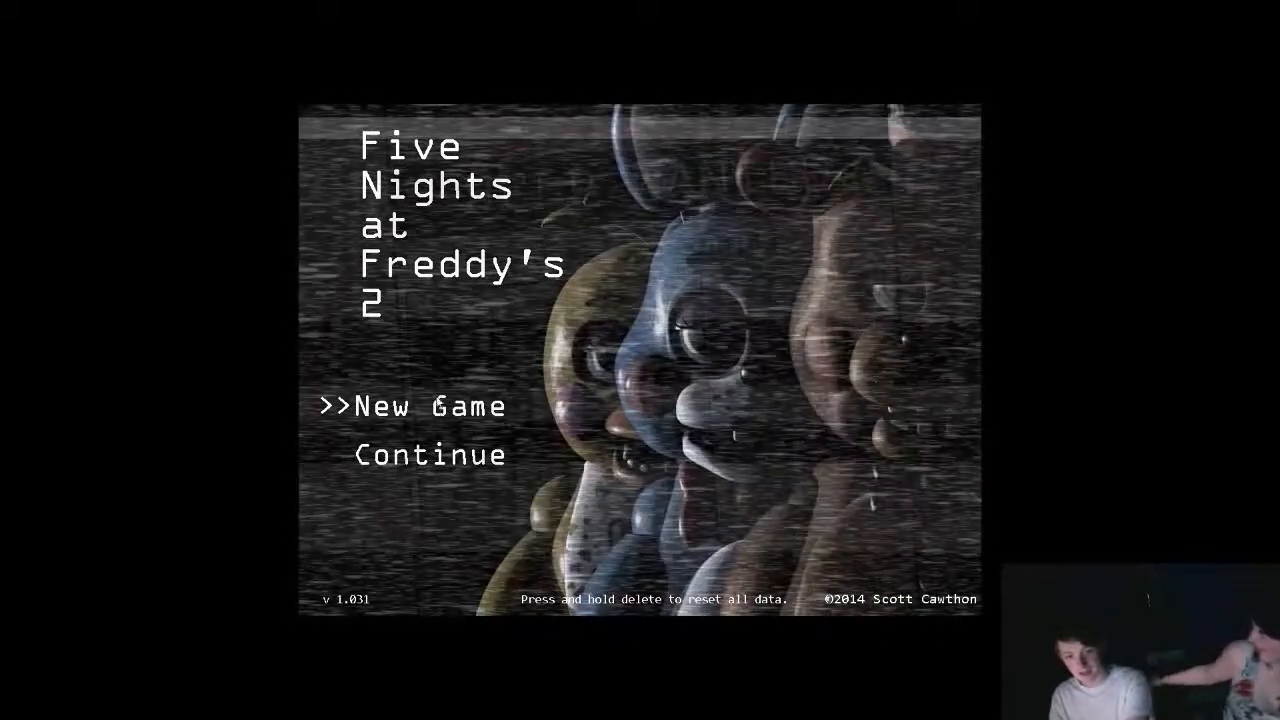
# - Start a new game and briefly raise and lower the camera monitor
pyautogui.click(430, 406)
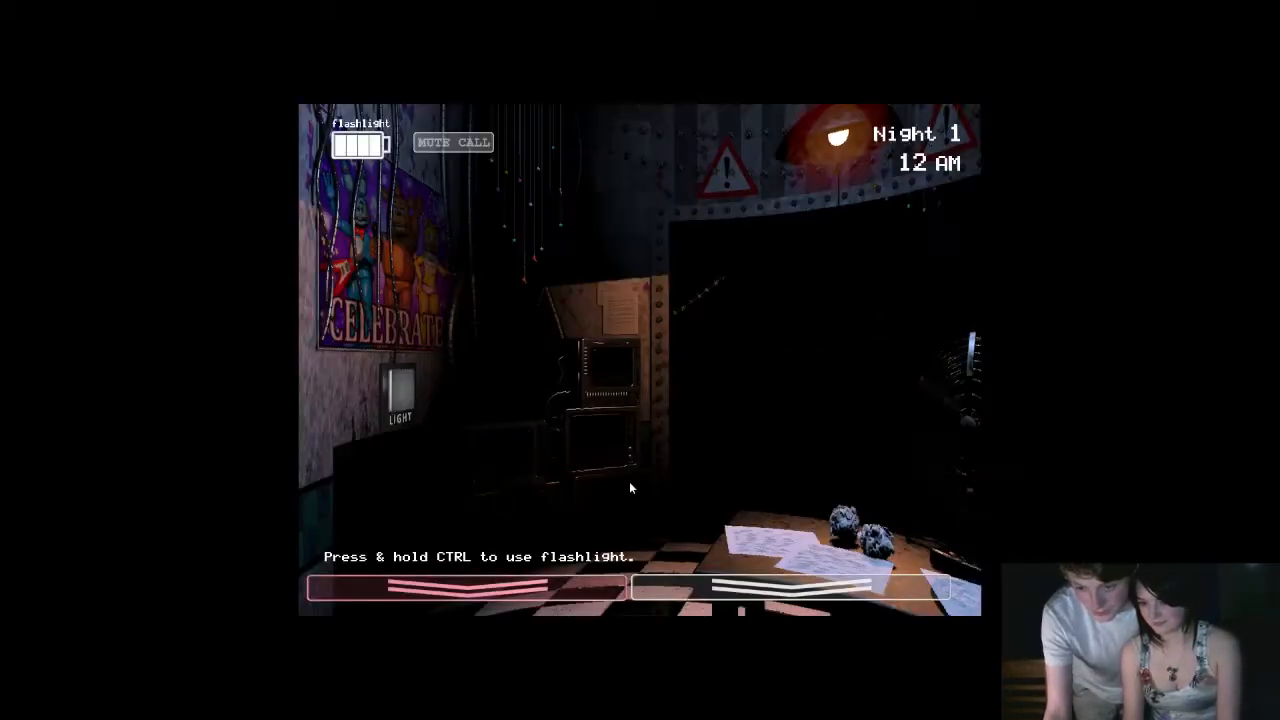
pyautogui.click(790, 586)
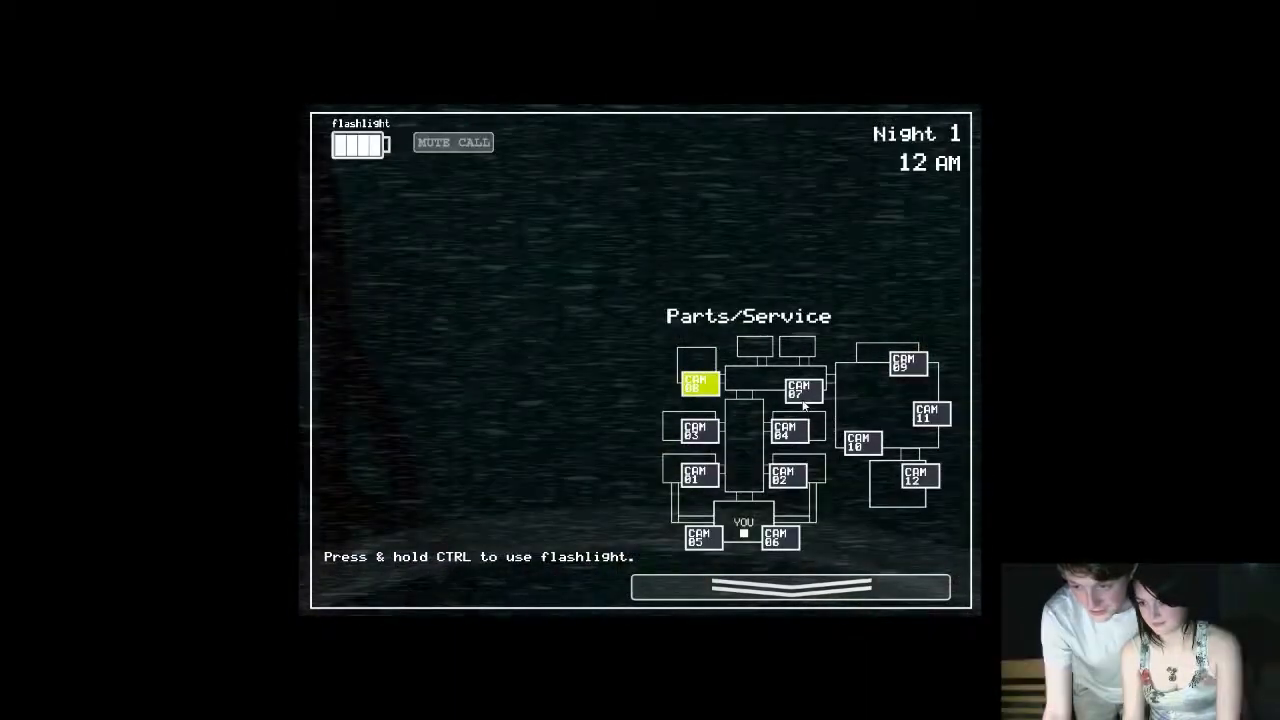
pyautogui.click(790, 588)
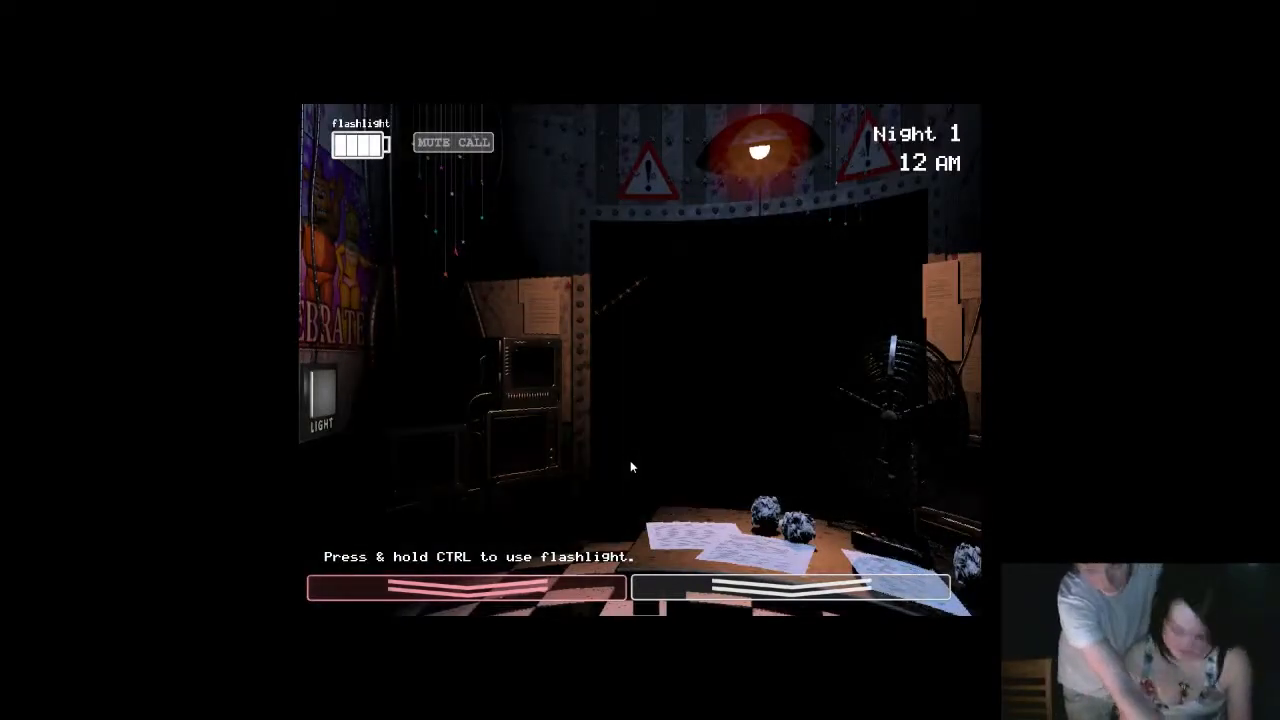
# - Check the Party Room 3, Party Room 2 and Main Hall cameras, then lower the monitor
pyautogui.click(630, 590)
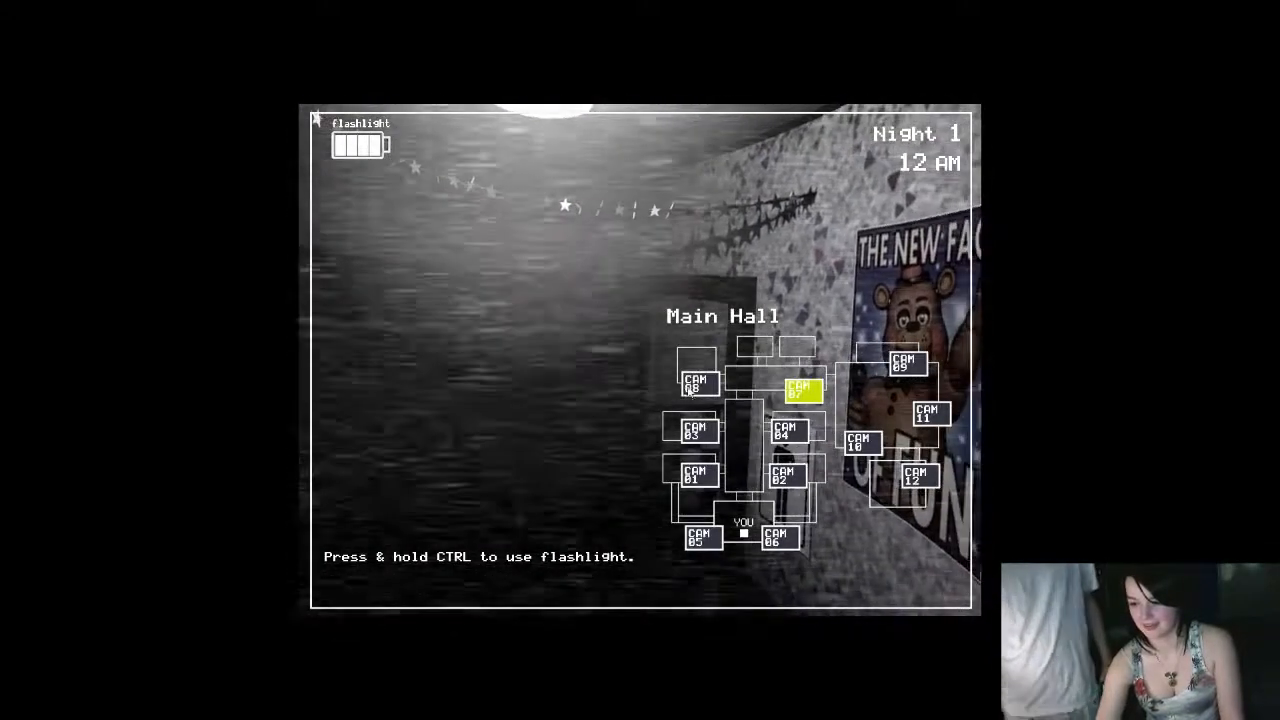
pyautogui.click(697, 431)
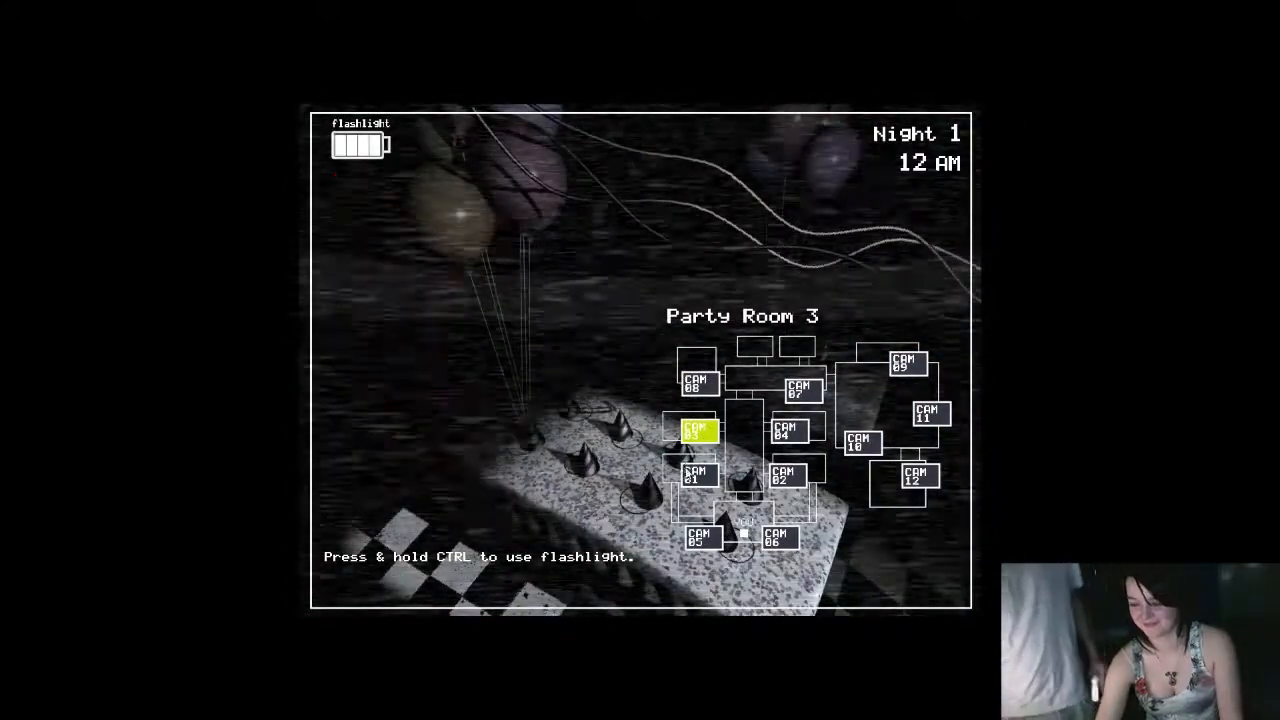
pyautogui.click(791, 477)
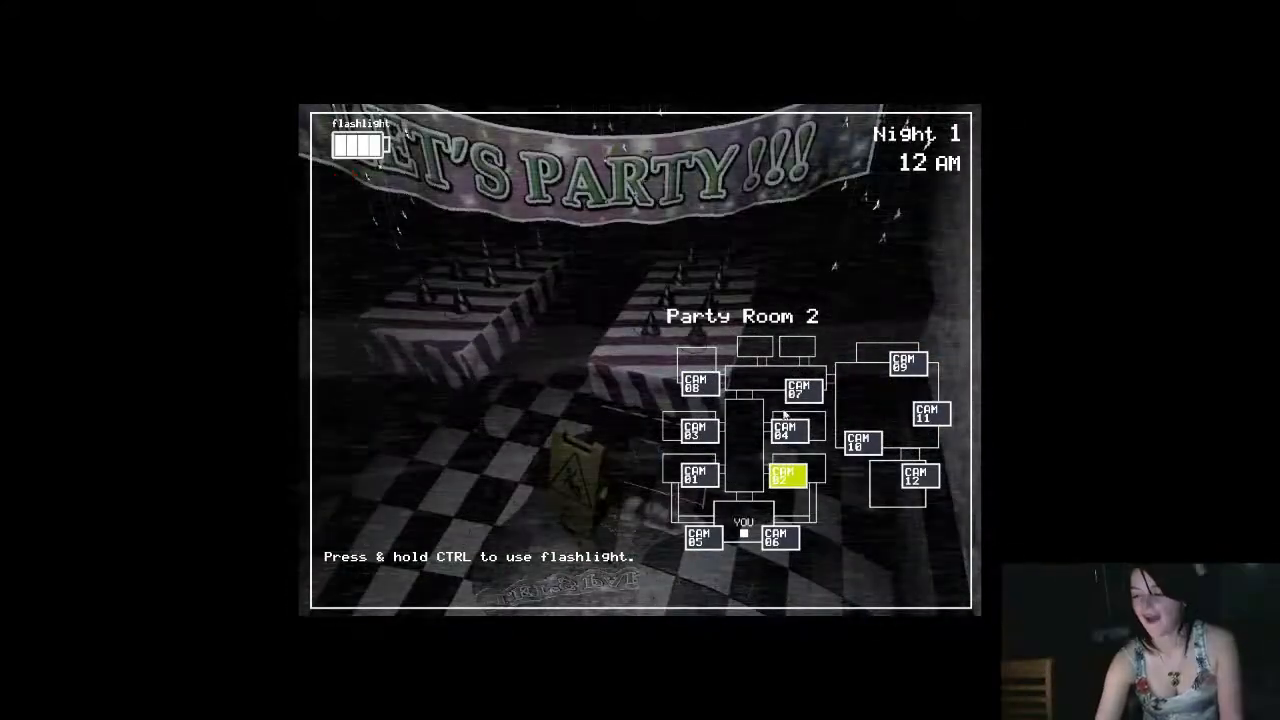
pyautogui.click(800, 390)
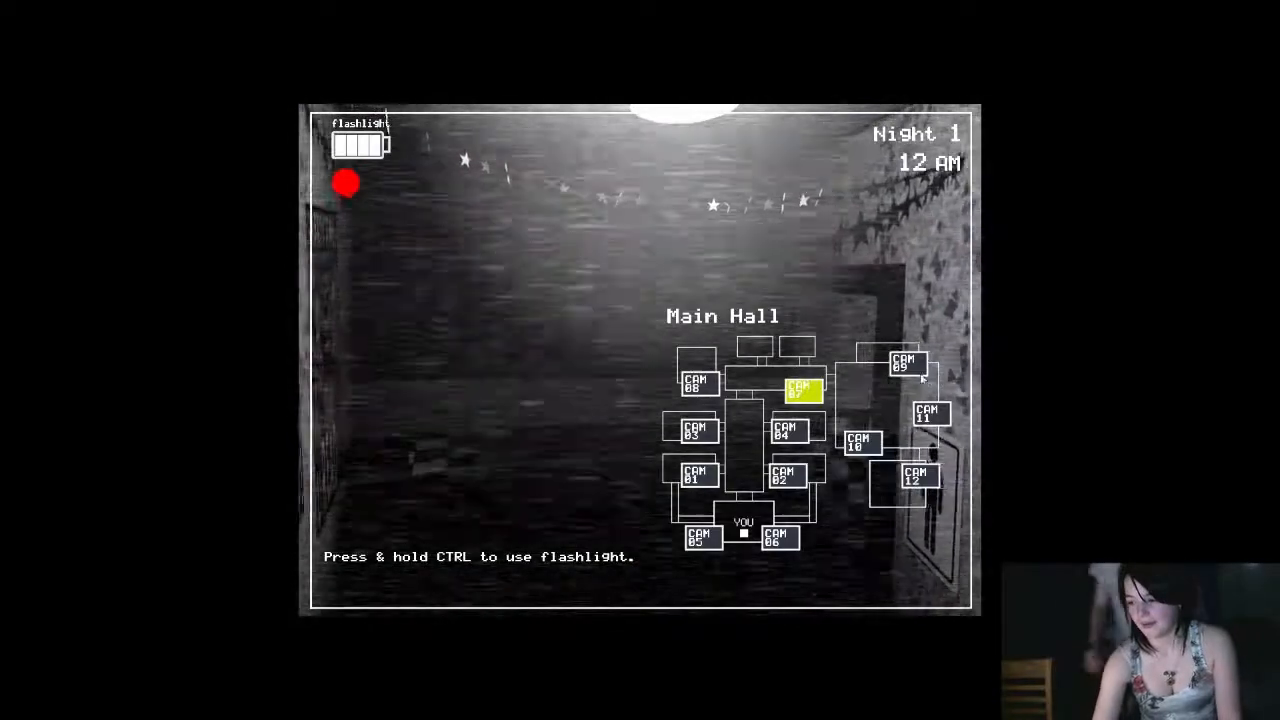
pyautogui.click(905, 363)
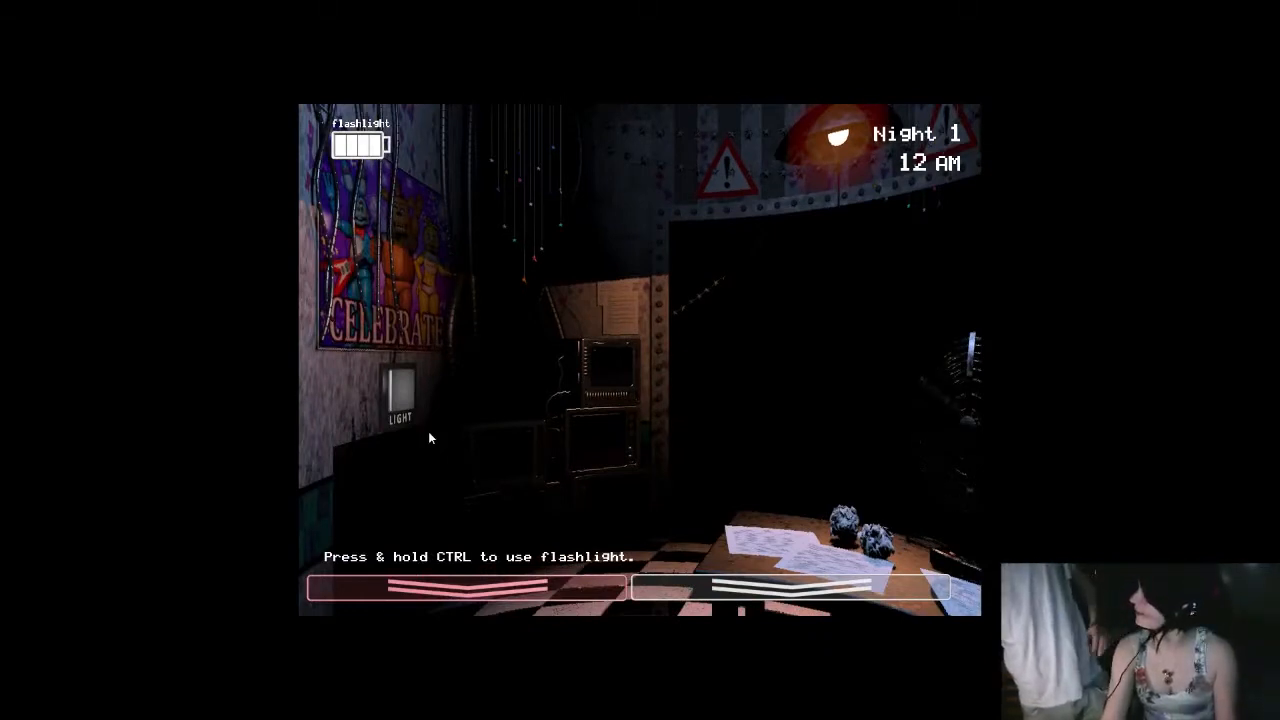
pyautogui.moveTo(378, 500)
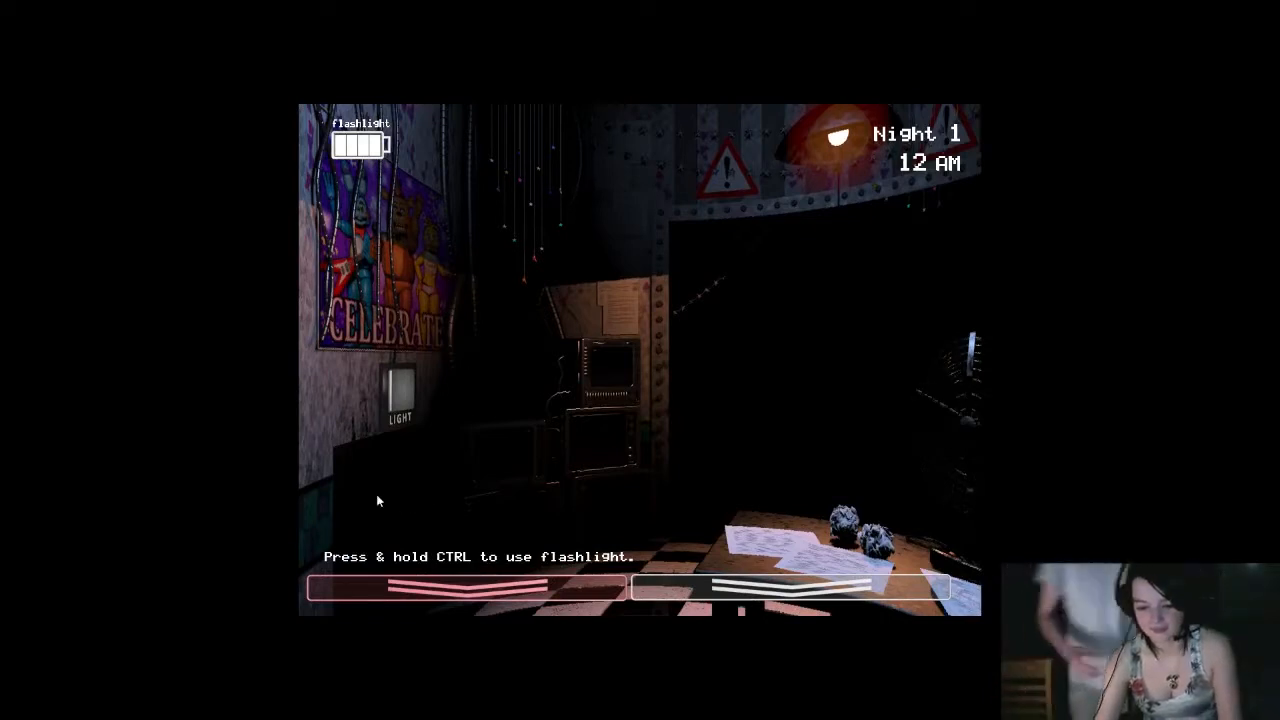
# - Look around the office, check Main Hall and Party Room 4, then raise the monitor again
pyautogui.click(400, 390)
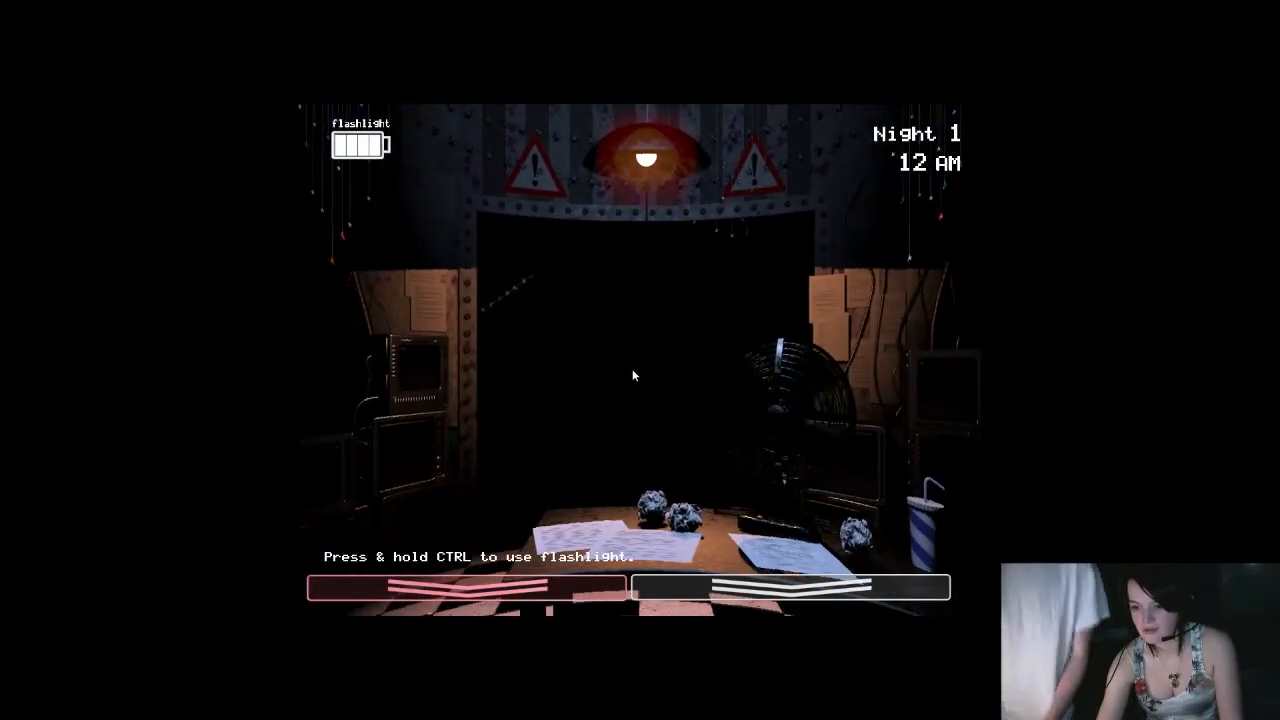
pyautogui.press('ctrl')
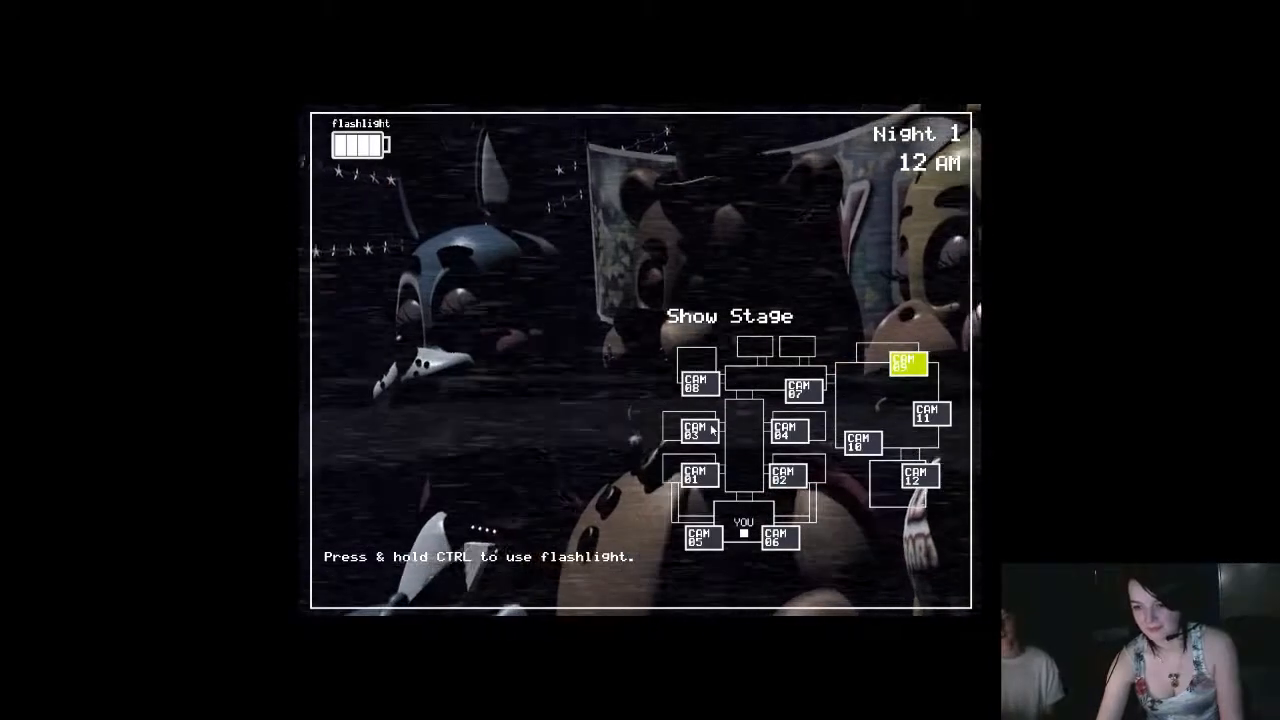
pyautogui.click(800, 390)
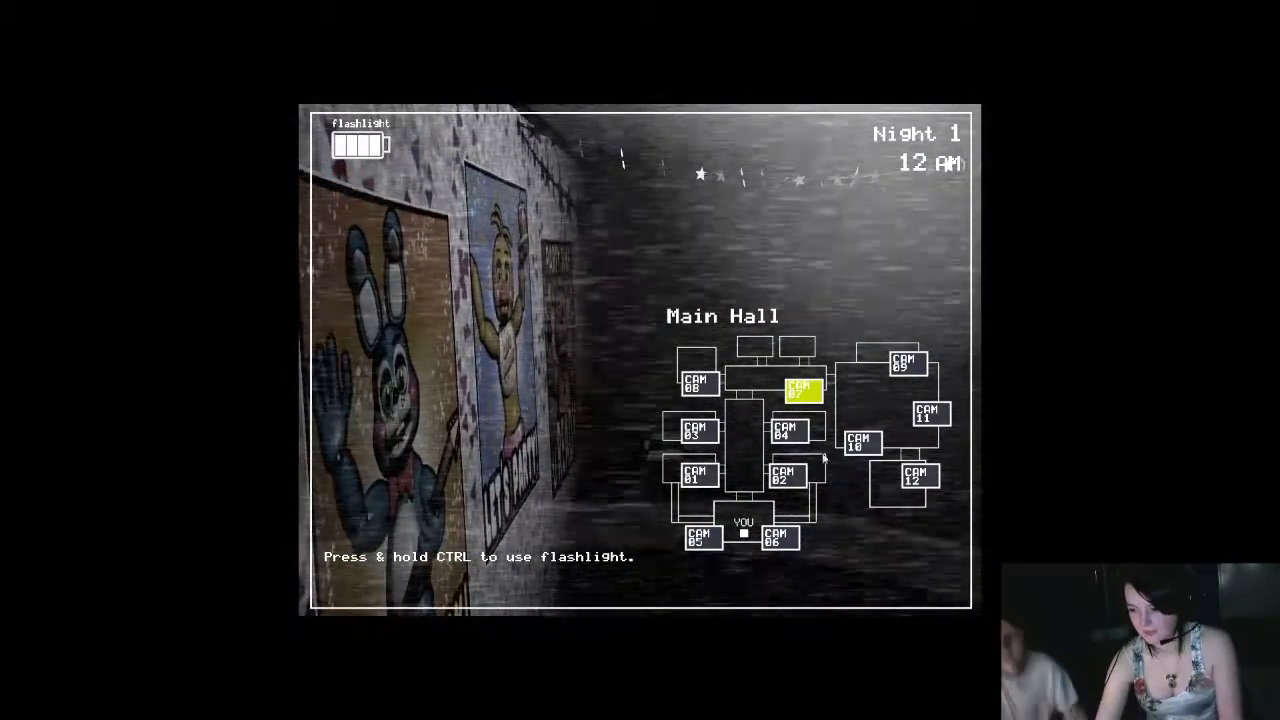
pyautogui.click(791, 432)
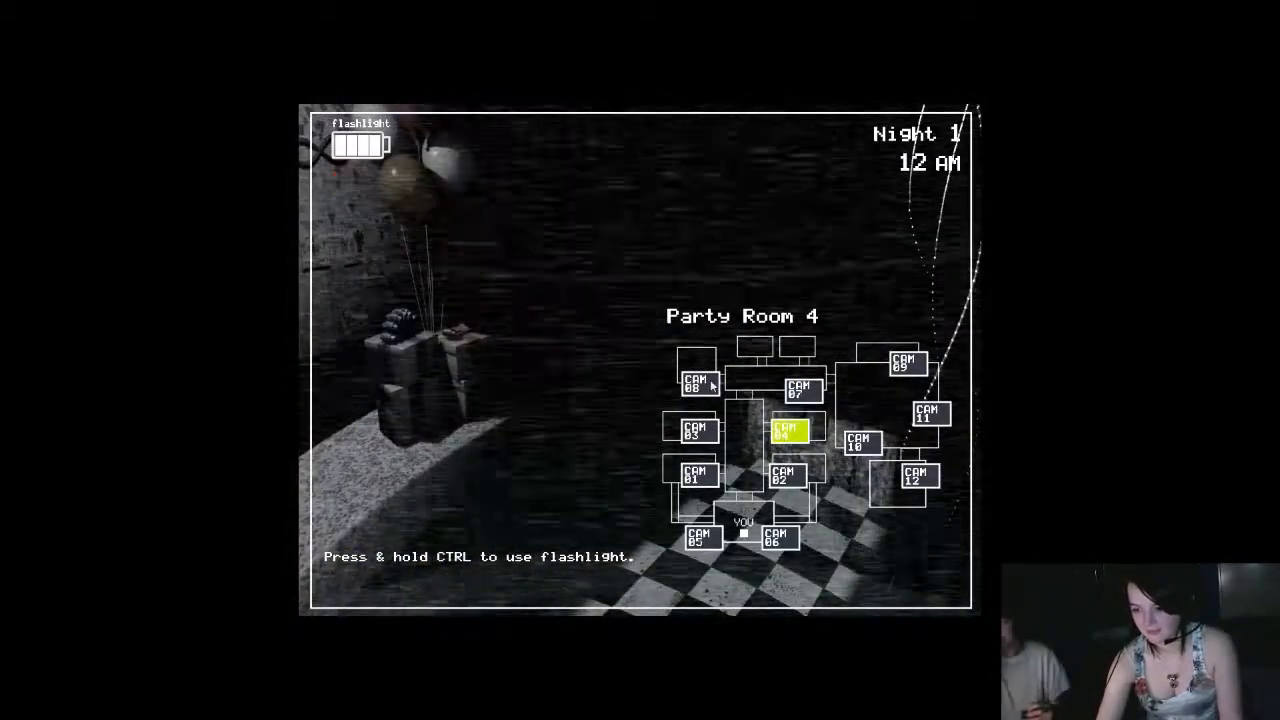
pyautogui.click(800, 390)
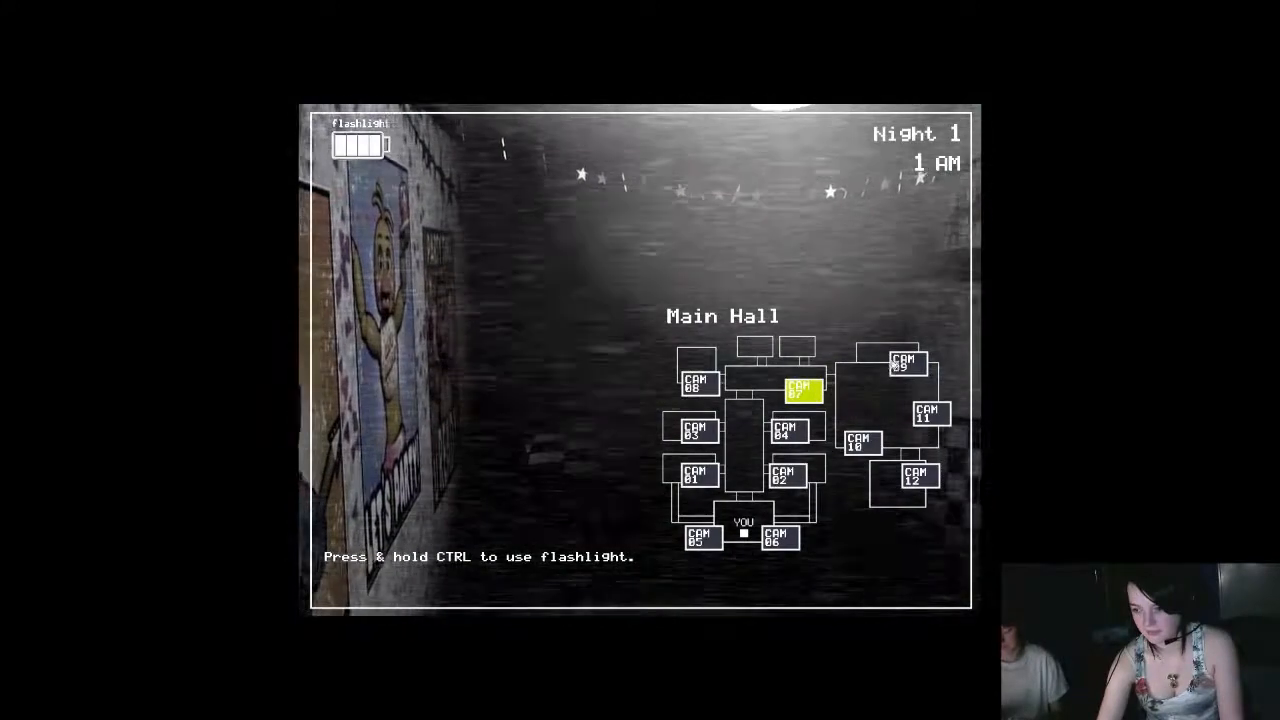
pyautogui.click(903, 363)
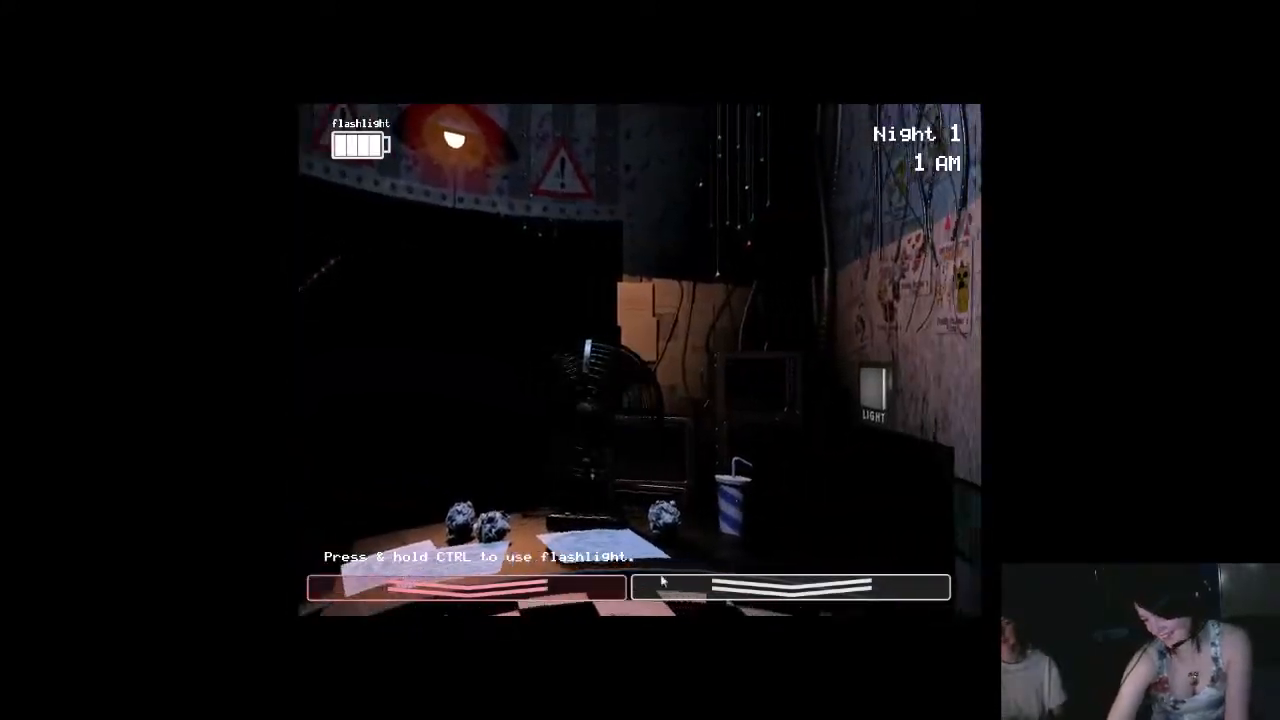
pyautogui.click(790, 587)
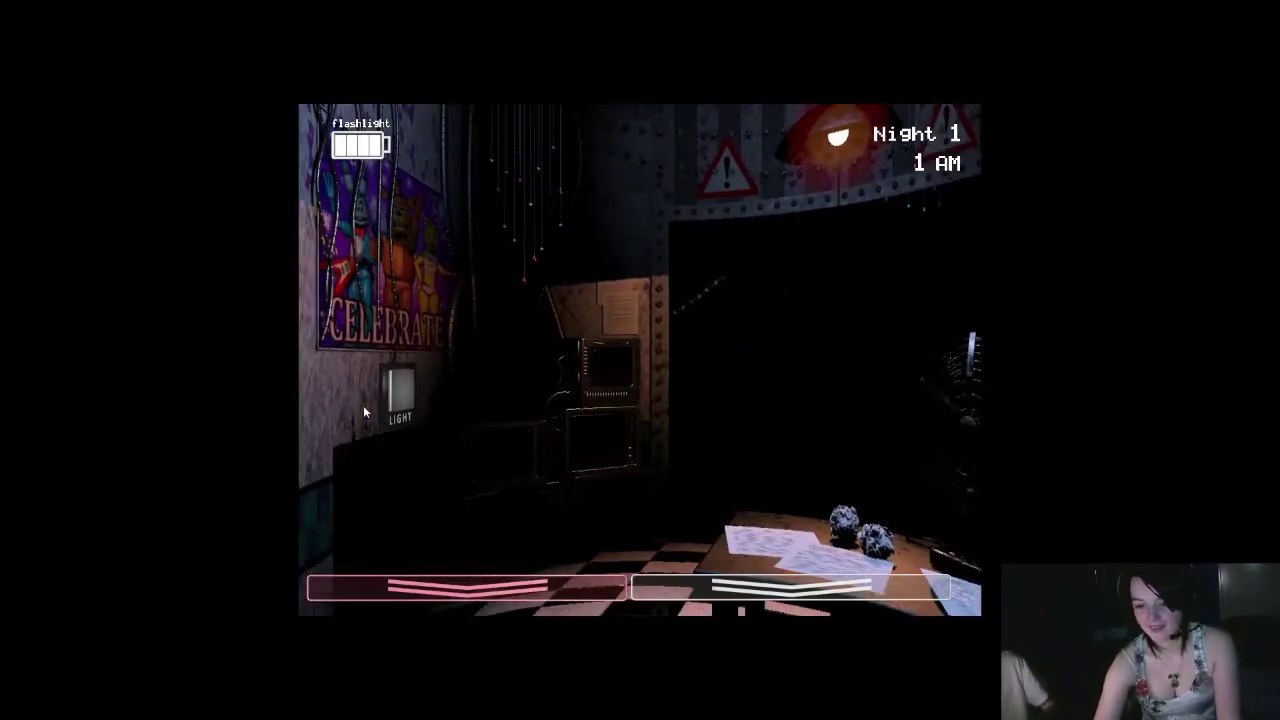
pyautogui.moveTo(398, 383)
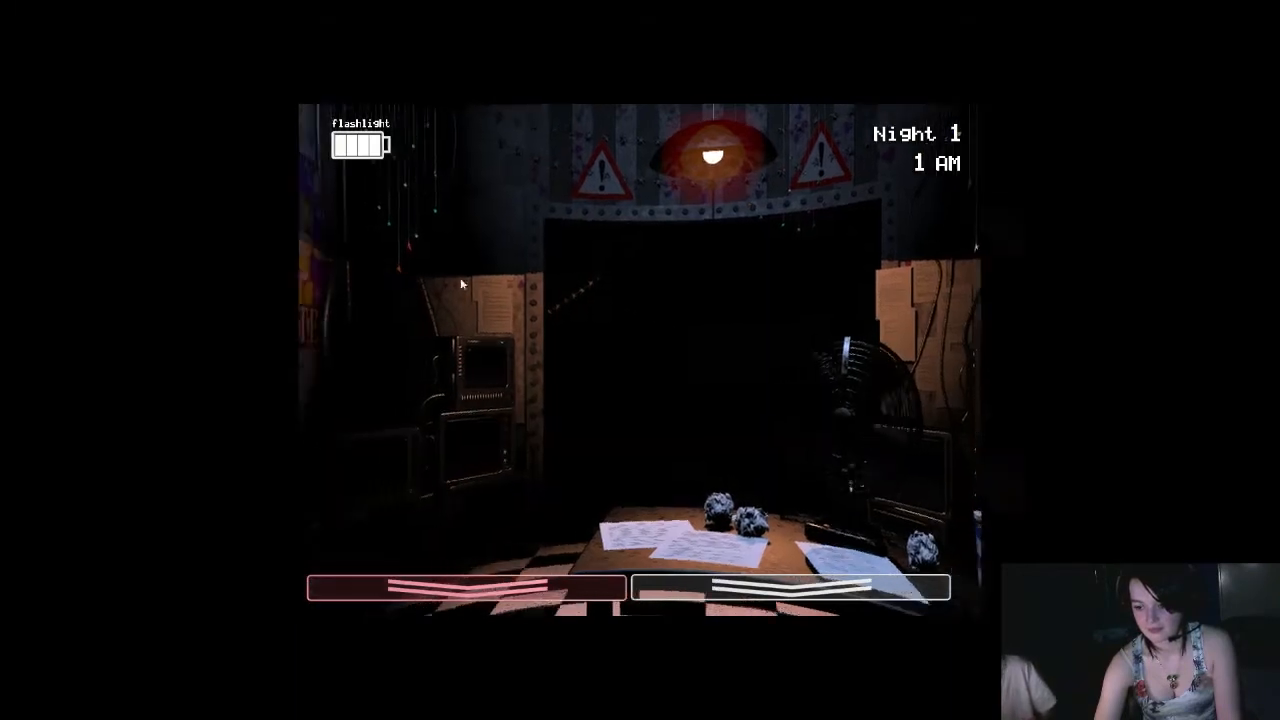
pyautogui.moveTo(965, 430)
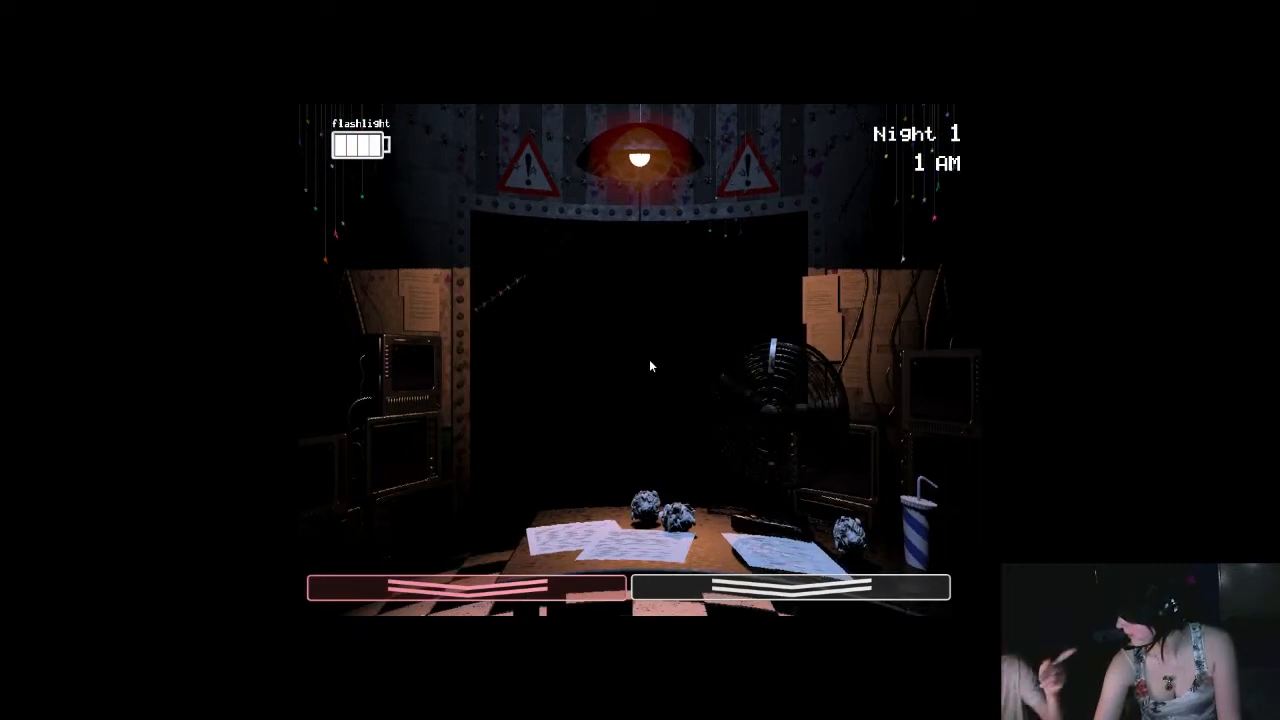
pyautogui.moveTo(597, 402)
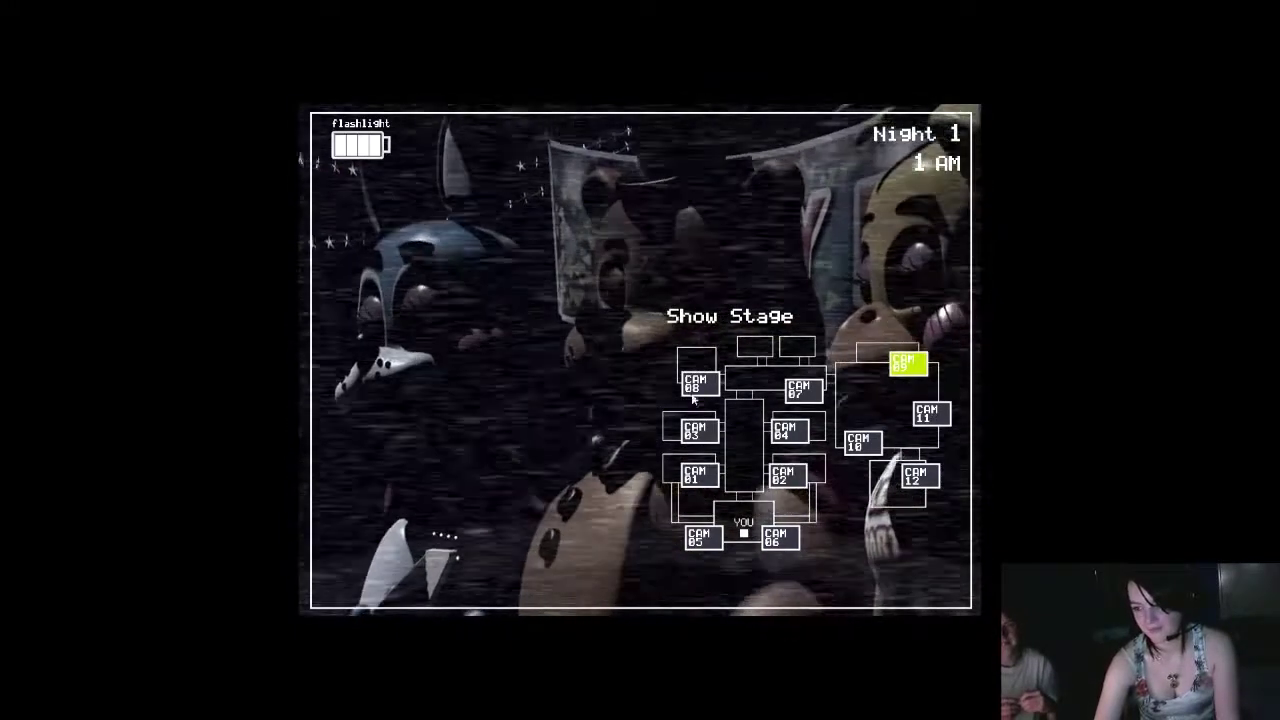
pyautogui.click(694, 430)
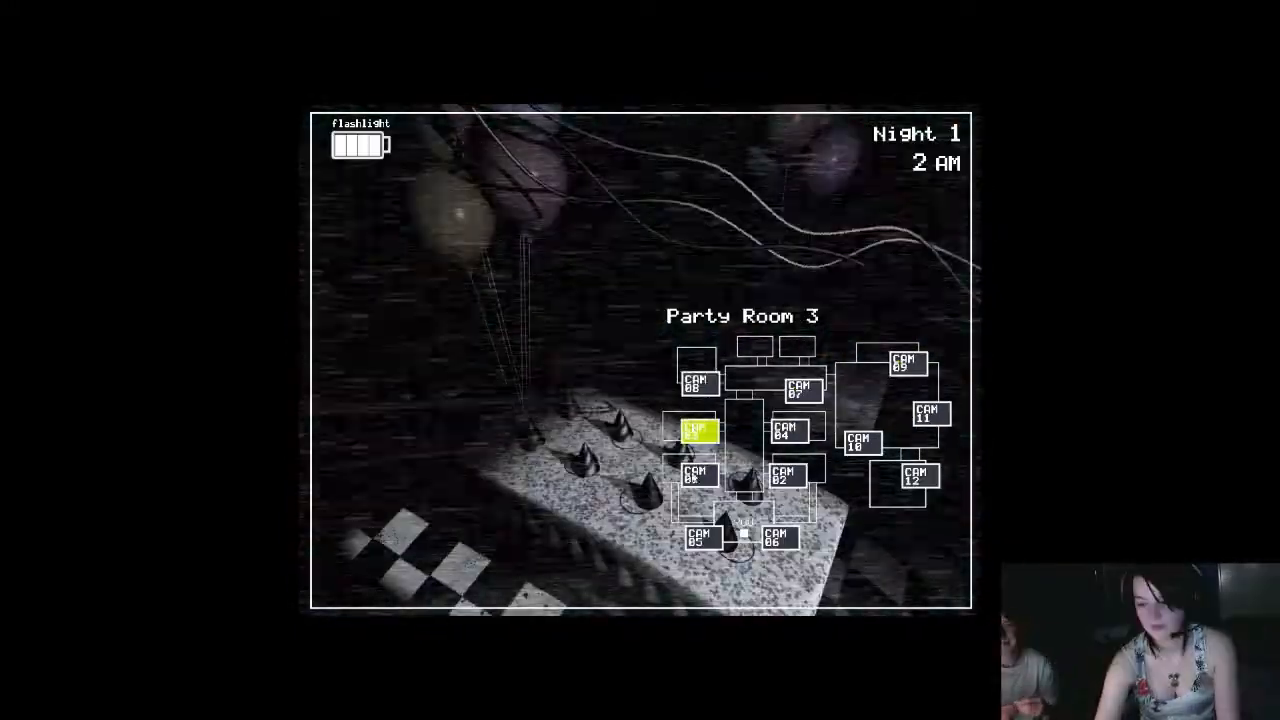
pyautogui.click(697, 538)
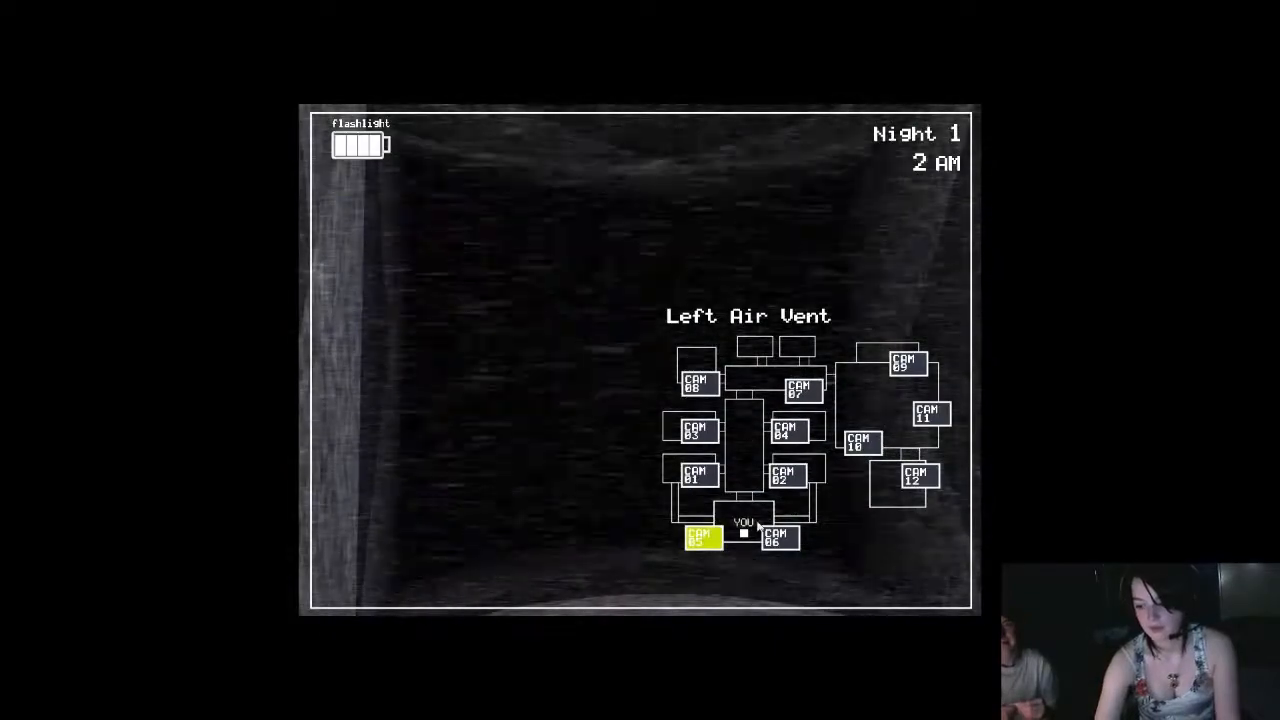
pyautogui.click(791, 477)
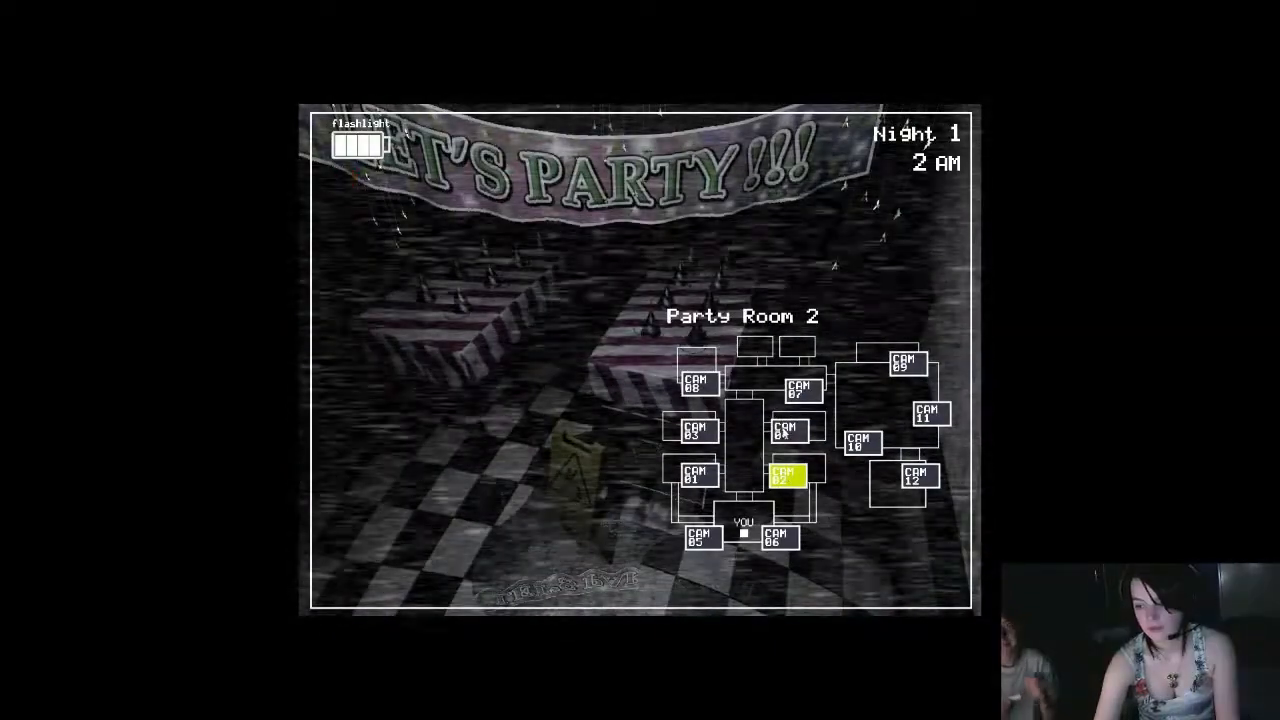
pyautogui.click(696, 383)
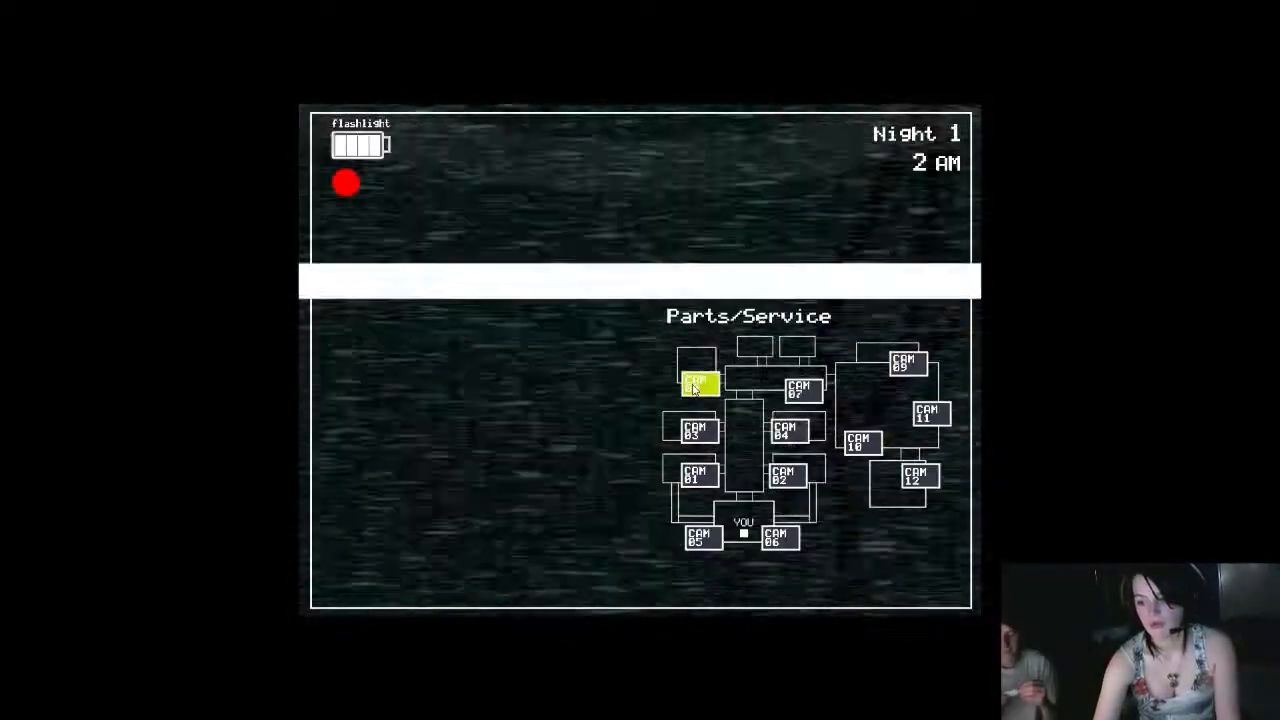
pyautogui.click(929, 415)
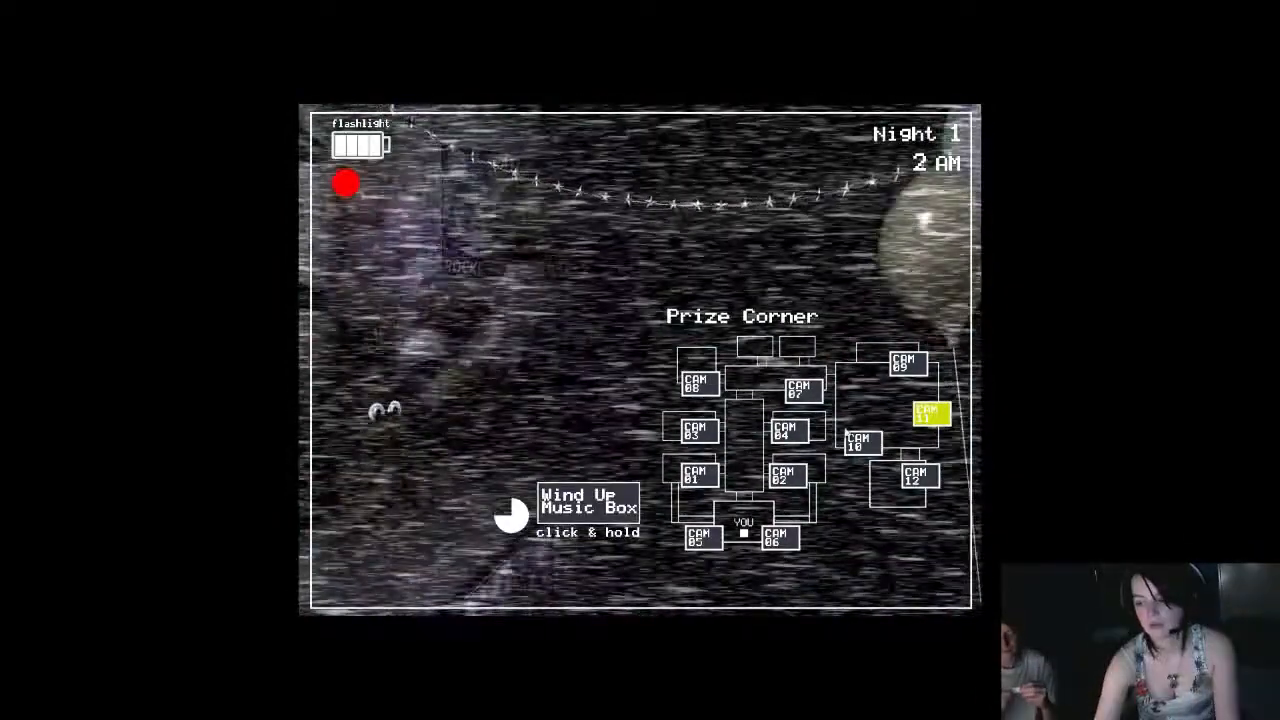
pyautogui.click(862, 443)
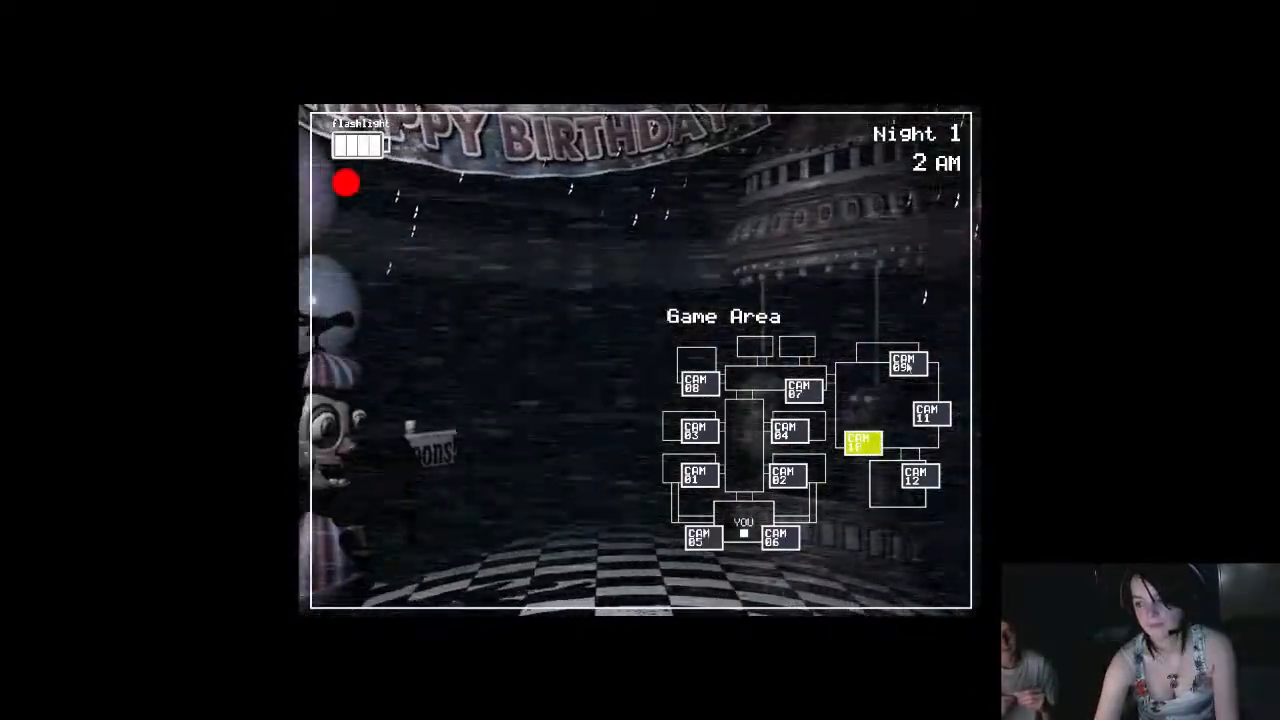
pyautogui.click(903, 363)
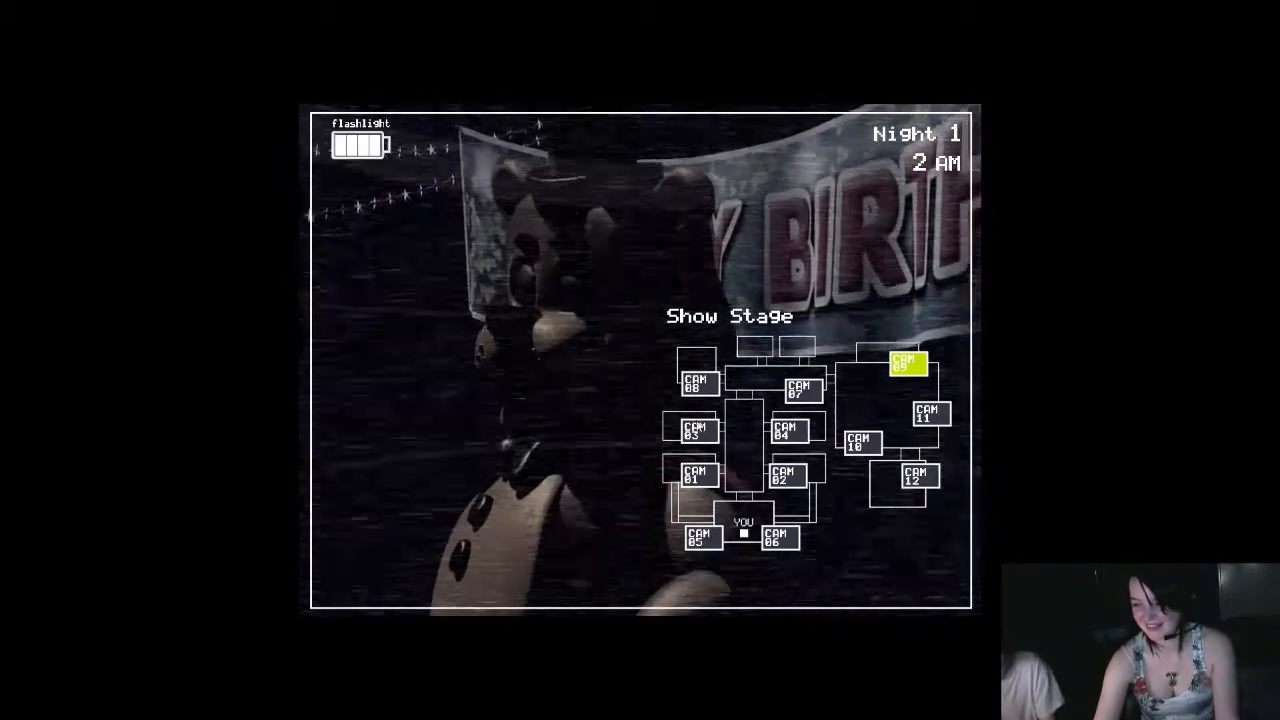
# - View CAM 08 Parts/Service, CAM 06 Right Air Vent, then CAM 11 Prize Corner
pyautogui.click(700, 383)
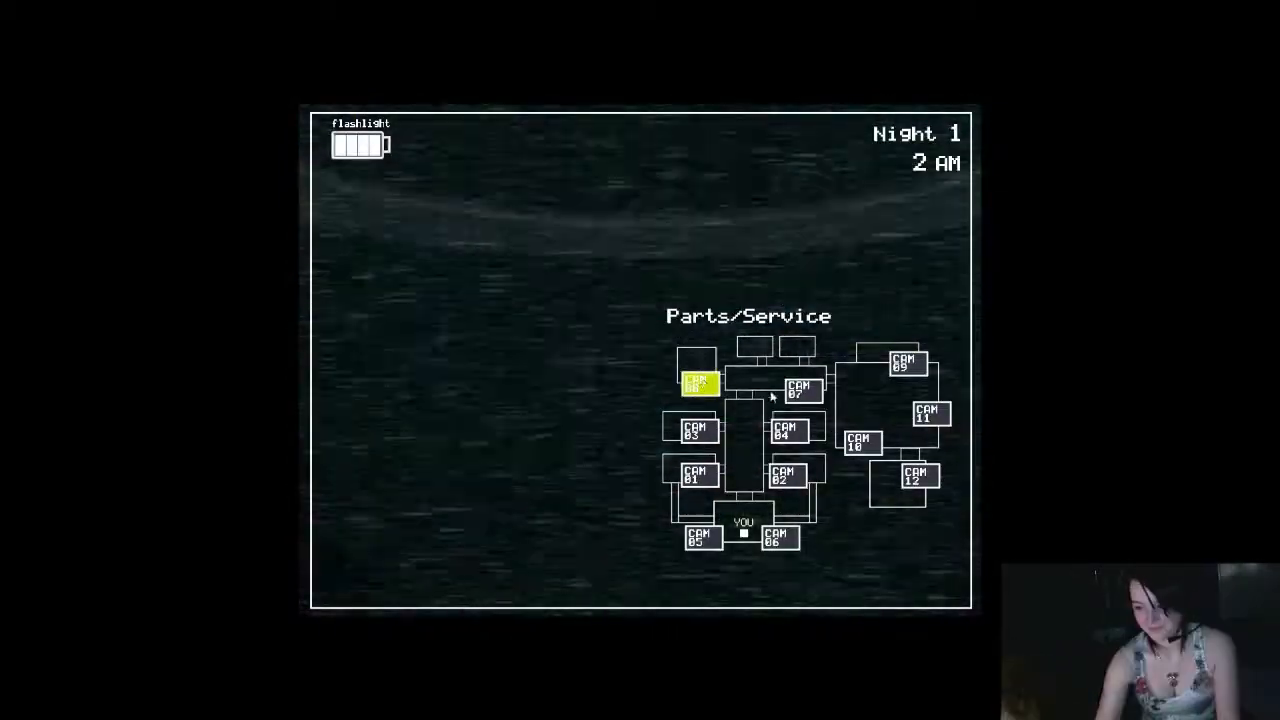
pyautogui.click(789, 430)
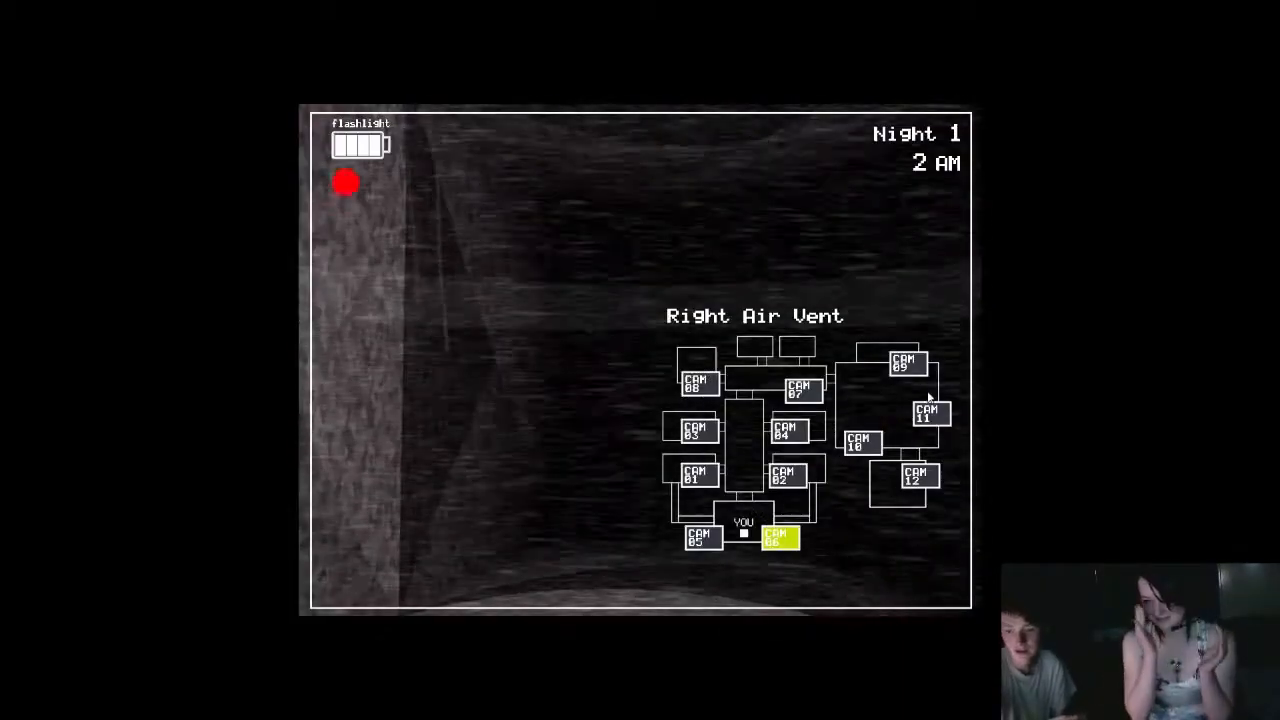
pyautogui.click(928, 413)
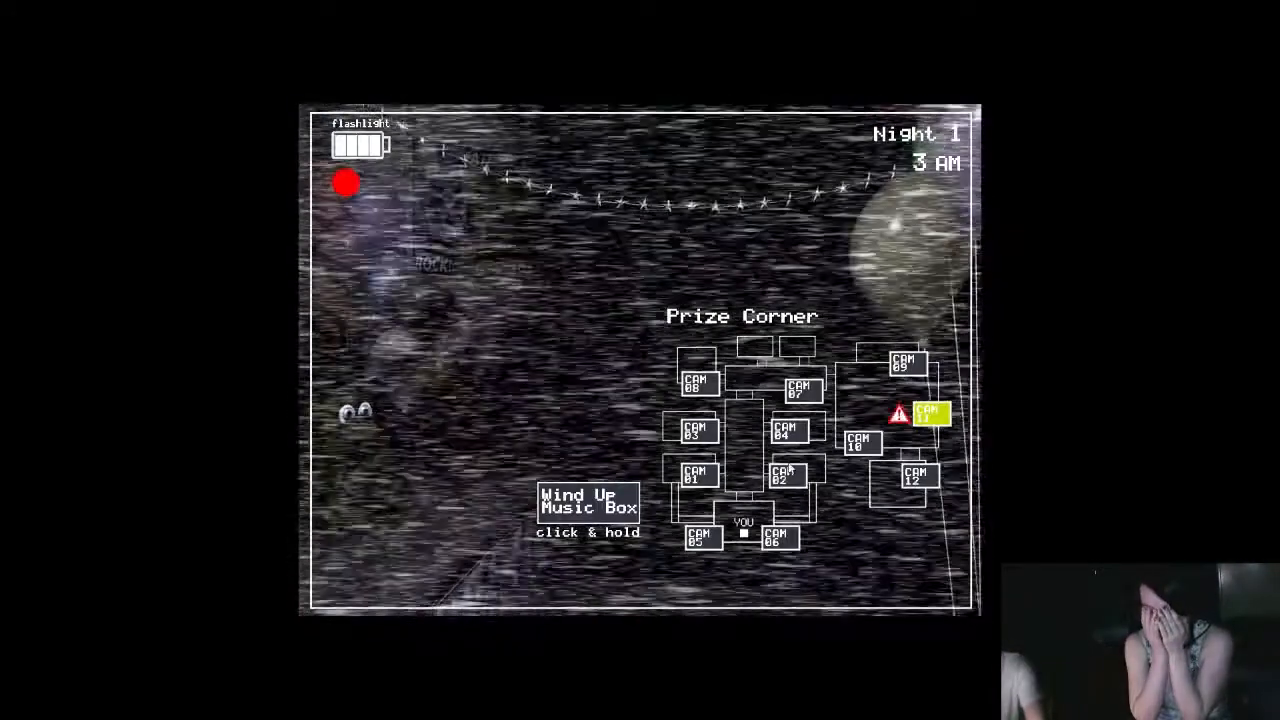
# - Hold Wind Up Music Box on CAM 11 until the warning icon clears
pyautogui.click(587, 505)
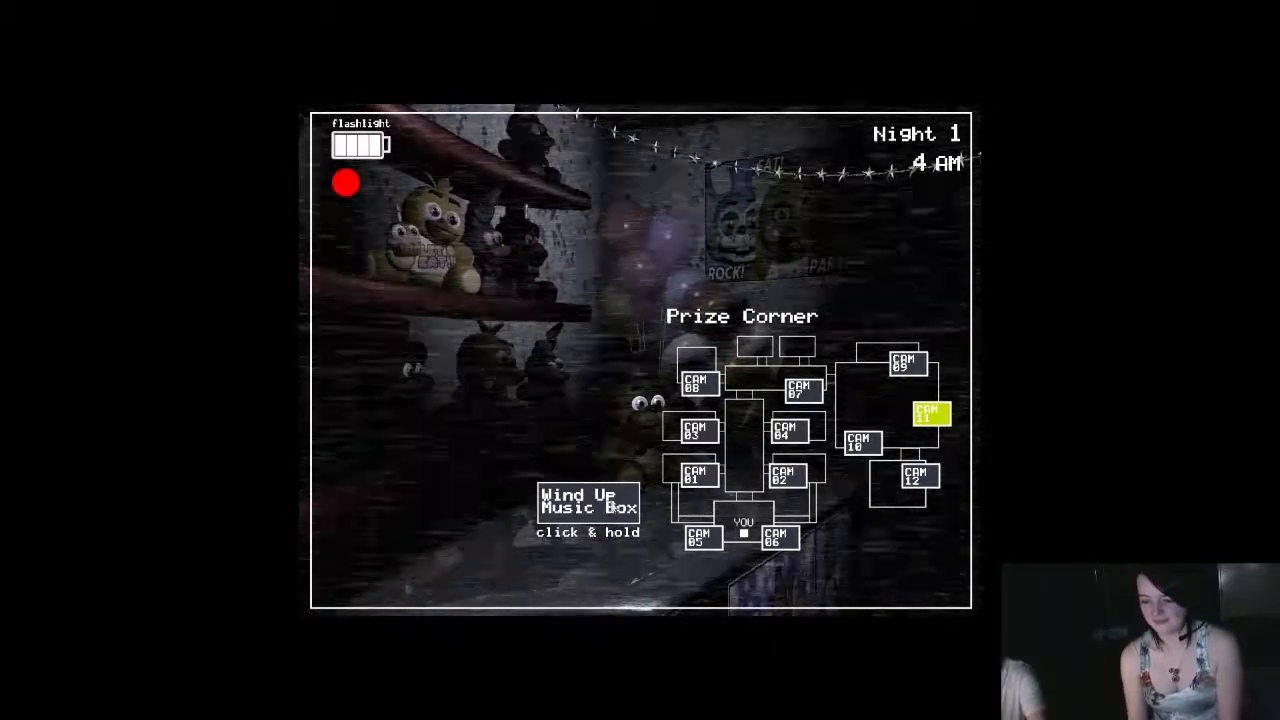
# - Wind the music box again and survive until the title menu returns
pyautogui.click(588, 507)
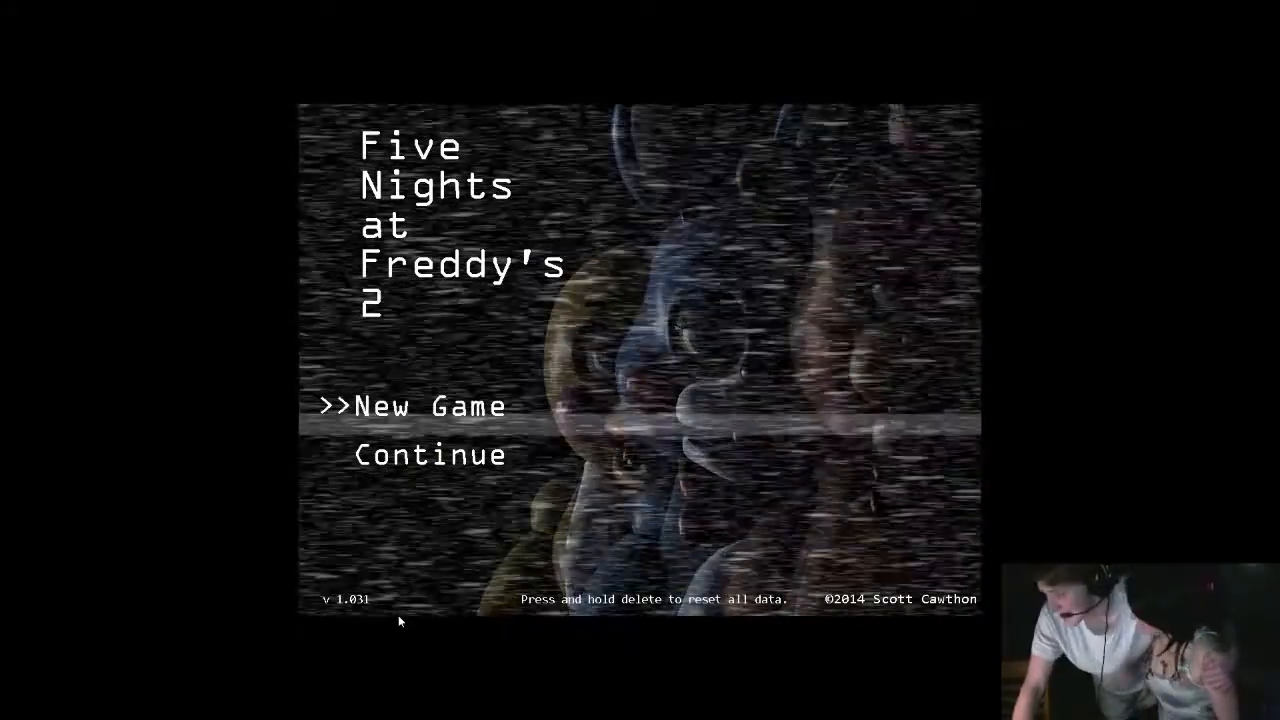
pyautogui.moveTo(833, 619)
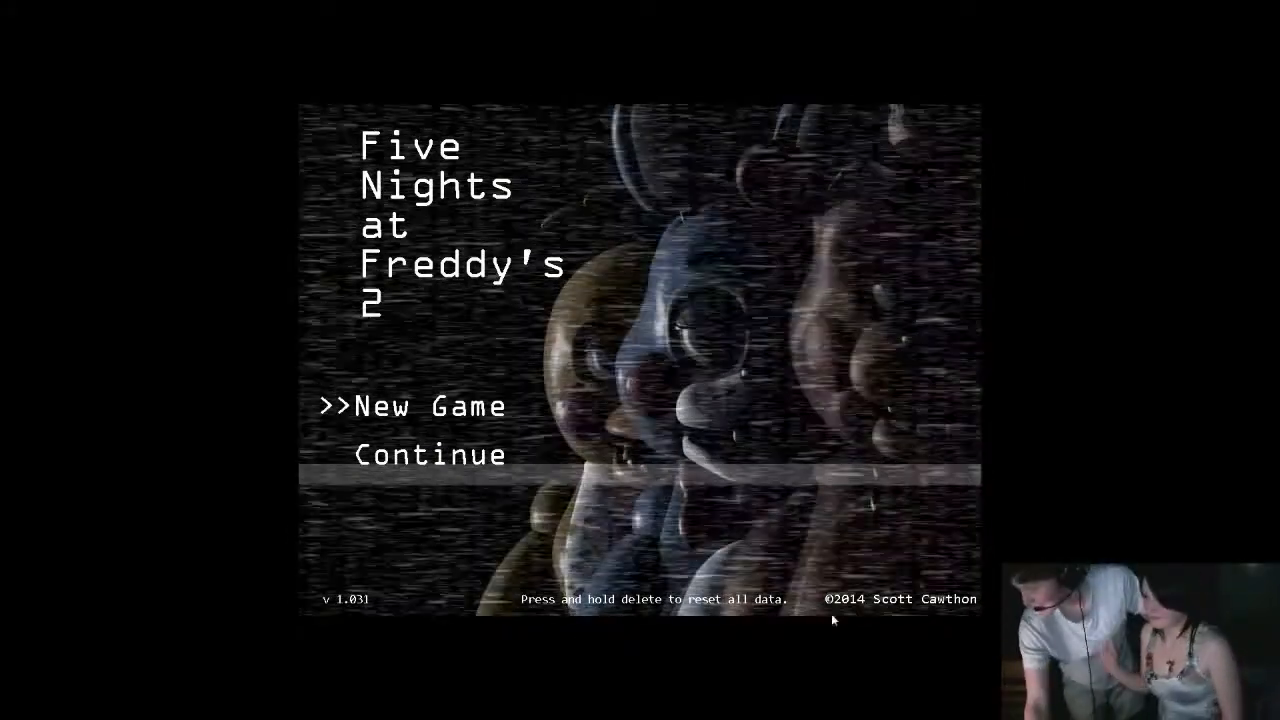